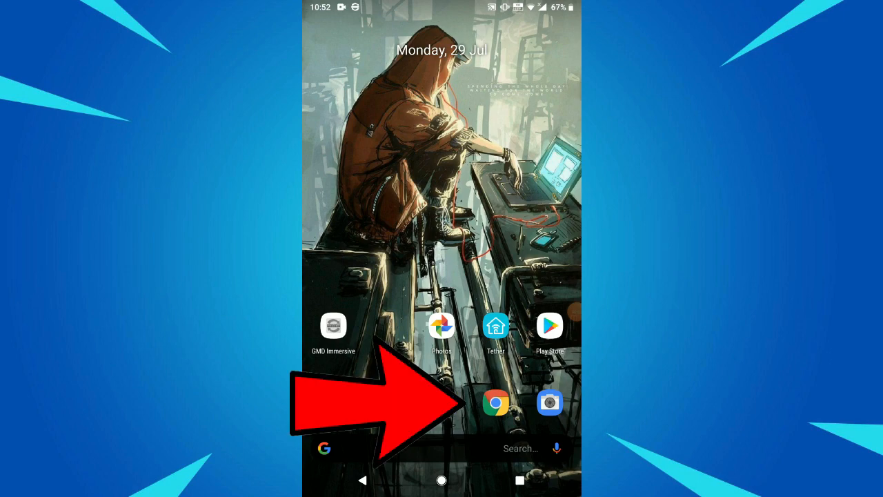
Start the movie video playing full screen in the browser from the home screen
{"action": "left_click", "coordinate": [497, 403]}
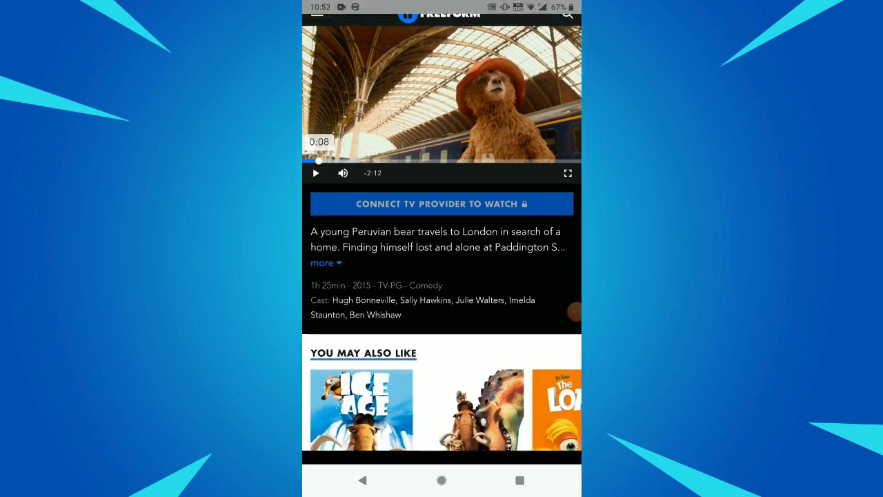
{"action": "left_click", "coordinate": [567, 172]}
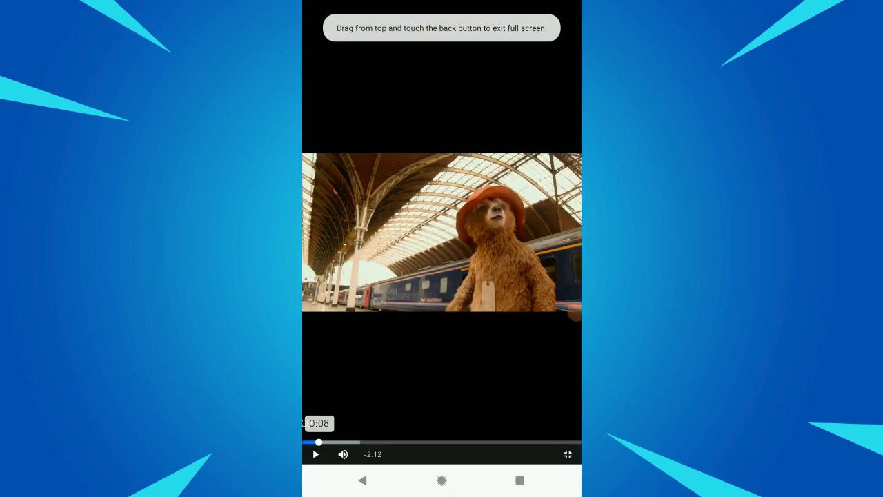
{"action": "left_click", "coordinate": [315, 454]}
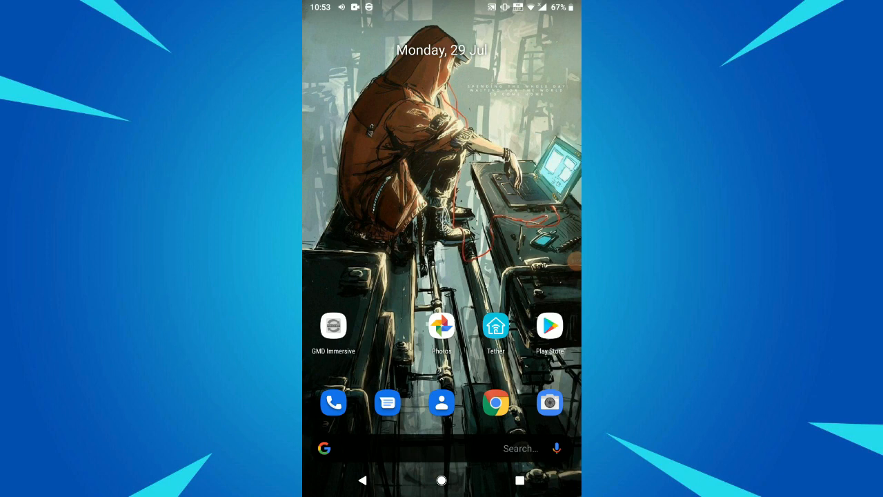
{"action": "left_click", "coordinate": [334, 326]}
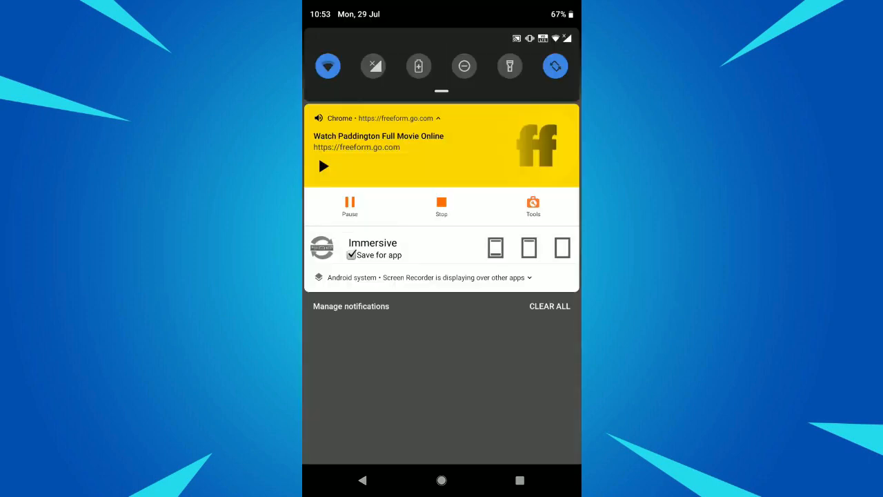
Launch GMD Immersive from its notification and switch on immersive mode to hide the navigation bar
{"action": "left_click", "coordinate": [372, 248]}
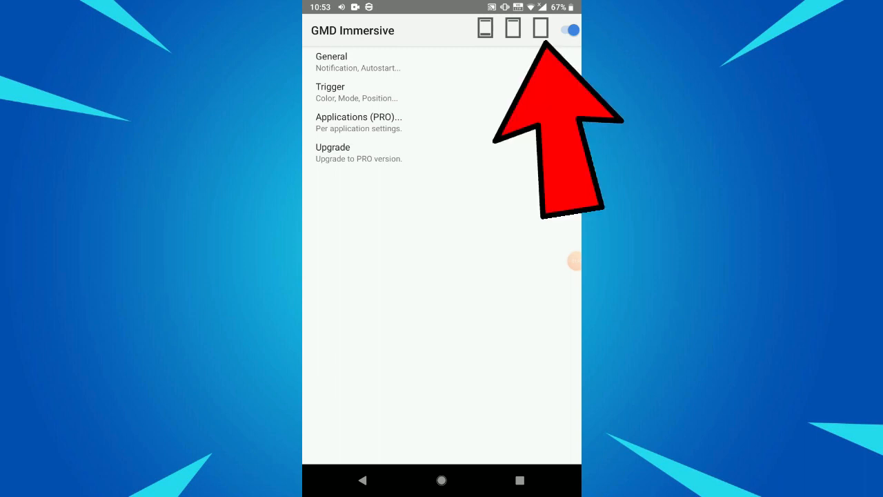
{"action": "left_click", "coordinate": [568, 29]}
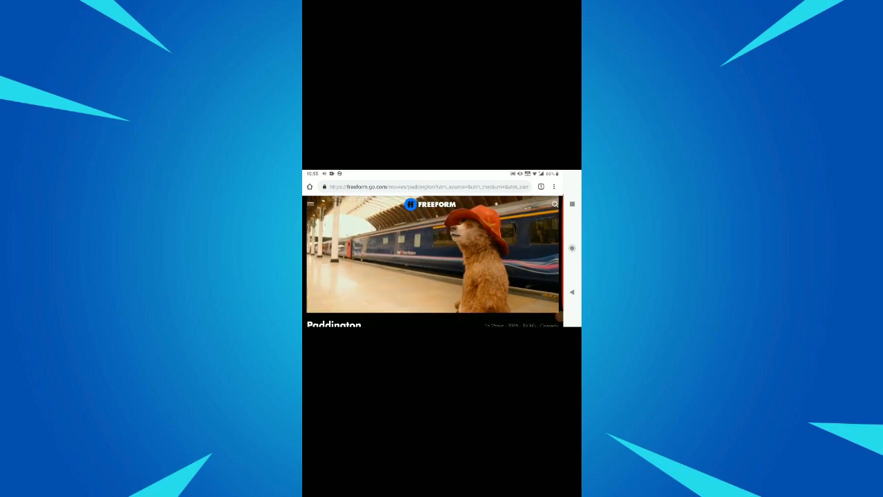
Play the Paddington movie full screen from the Freeform page in Chrome
{"action": "left_click", "coordinate": [433, 259]}
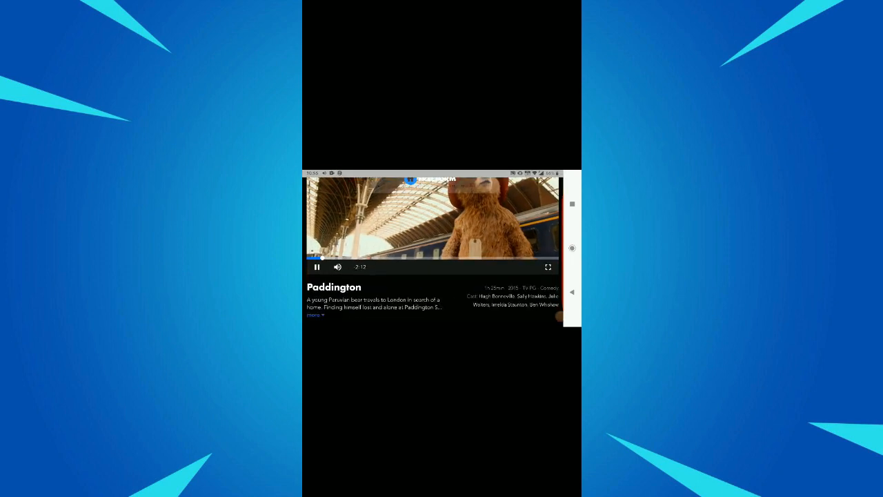
{"action": "left_click", "coordinate": [547, 268]}
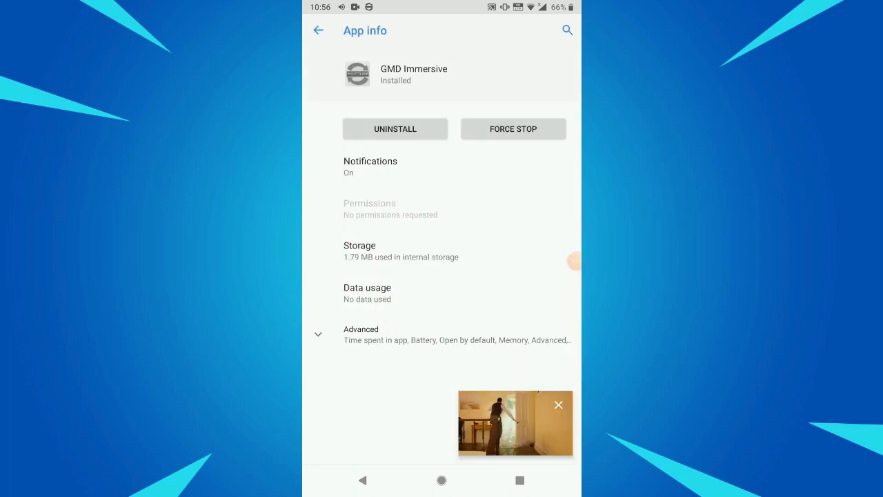
Bring up the floating video's controls, return home and pull down the notification shade
{"action": "left_click", "coordinate": [516, 423]}
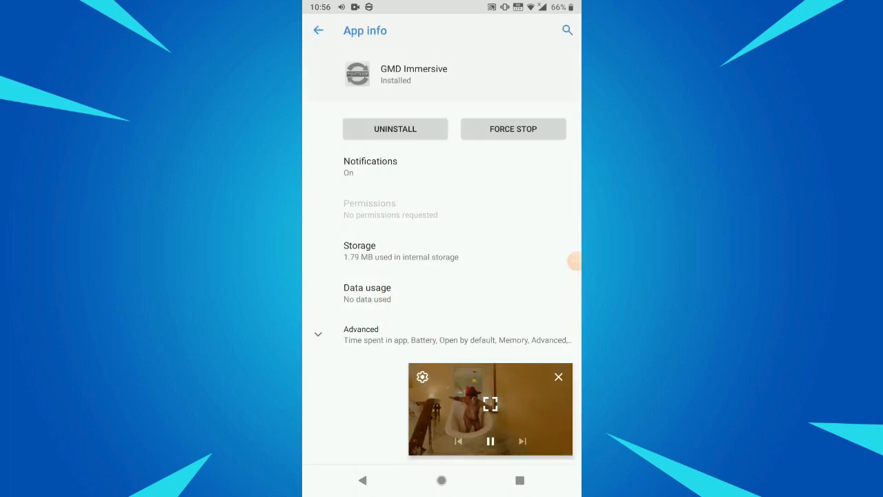
{"action": "left_click", "coordinate": [492, 405]}
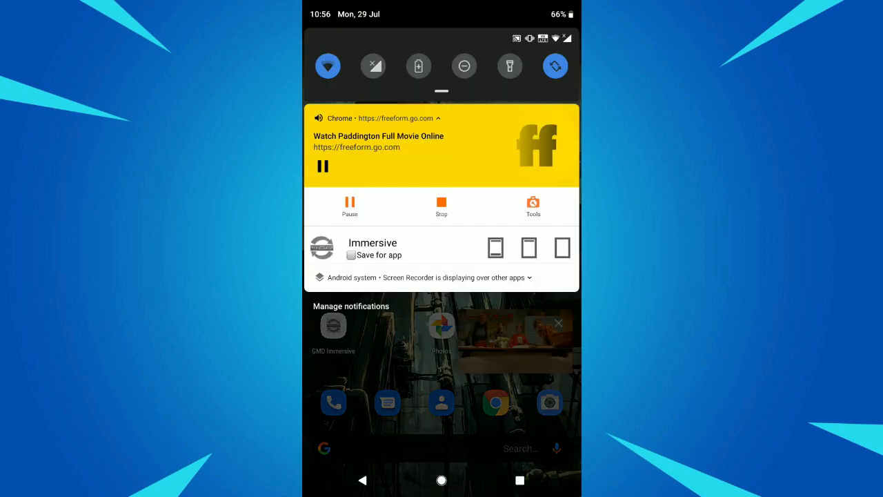
{"action": "left_click", "coordinate": [350, 254]}
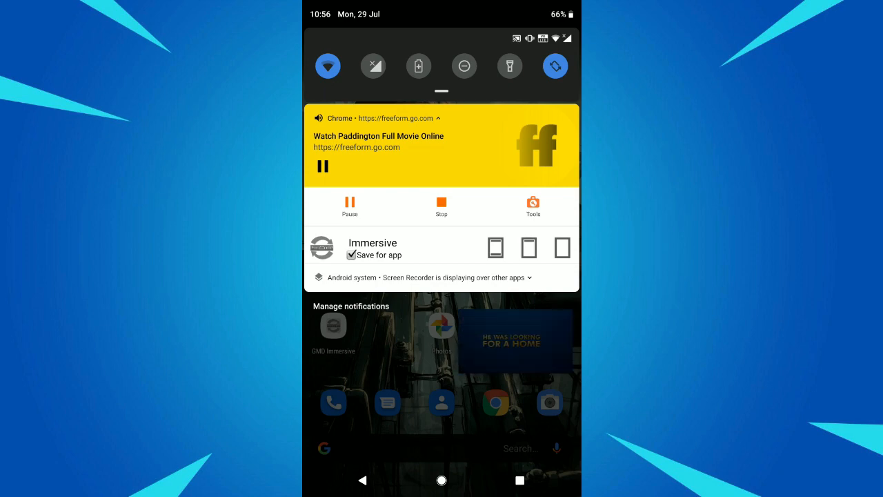